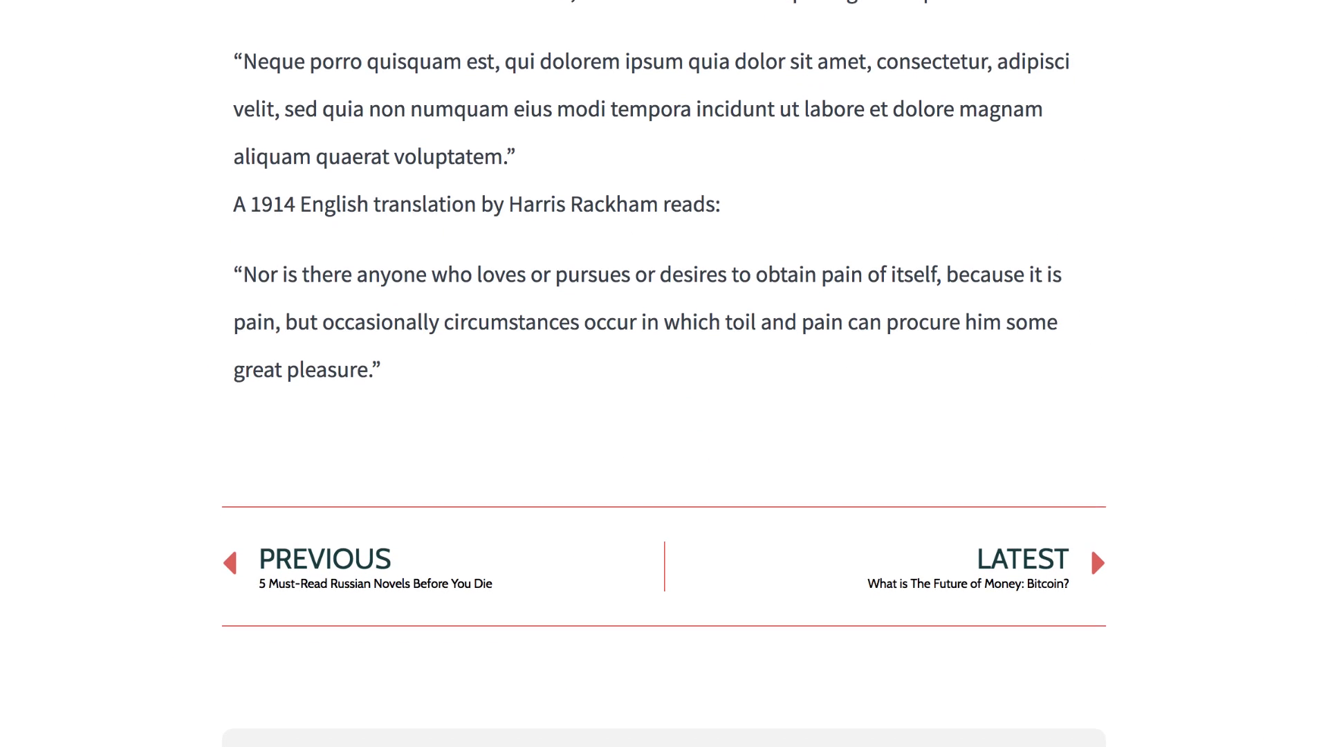
Find the Post Navigation widget by searching 'post na' and add it below the author box.
scroll(down, 3)
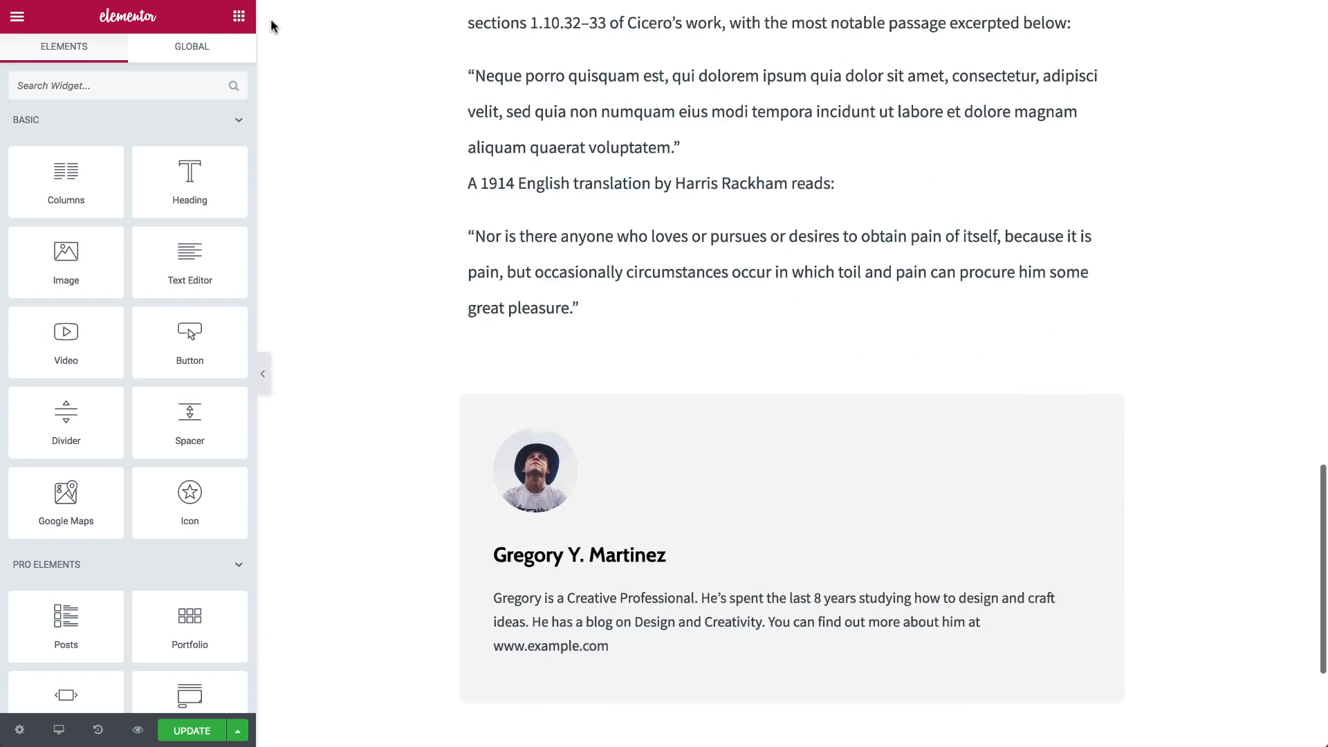
scroll(down, 3)
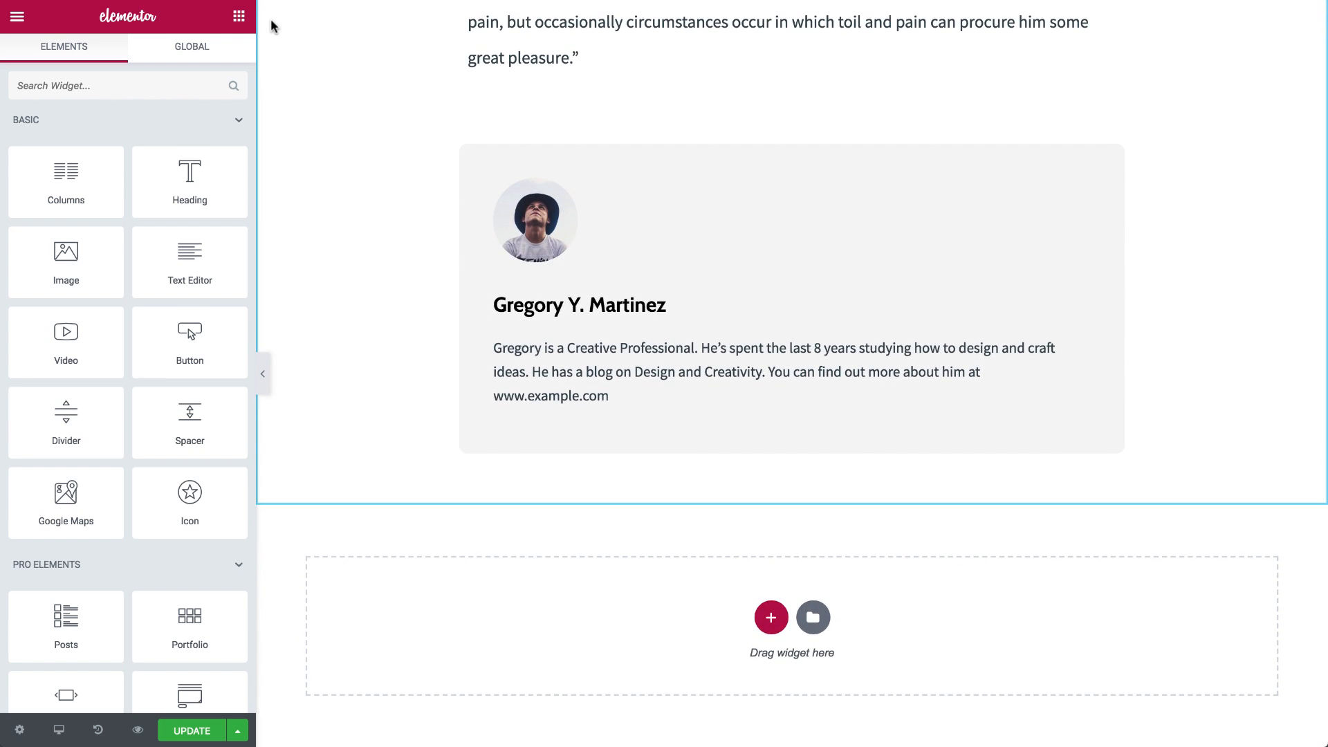
text(post na)
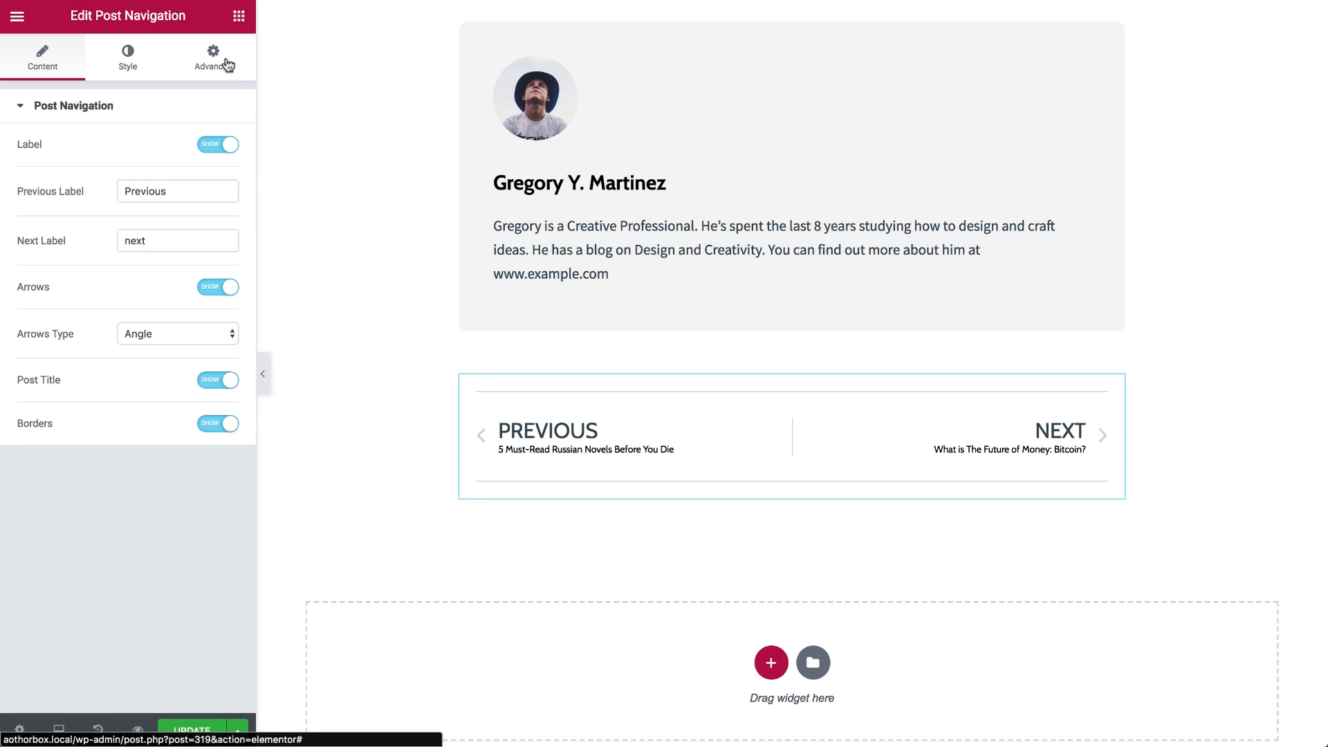
Toggle the navigation labels off and back on, and change Next Label to 'latest'.
click(218, 144)
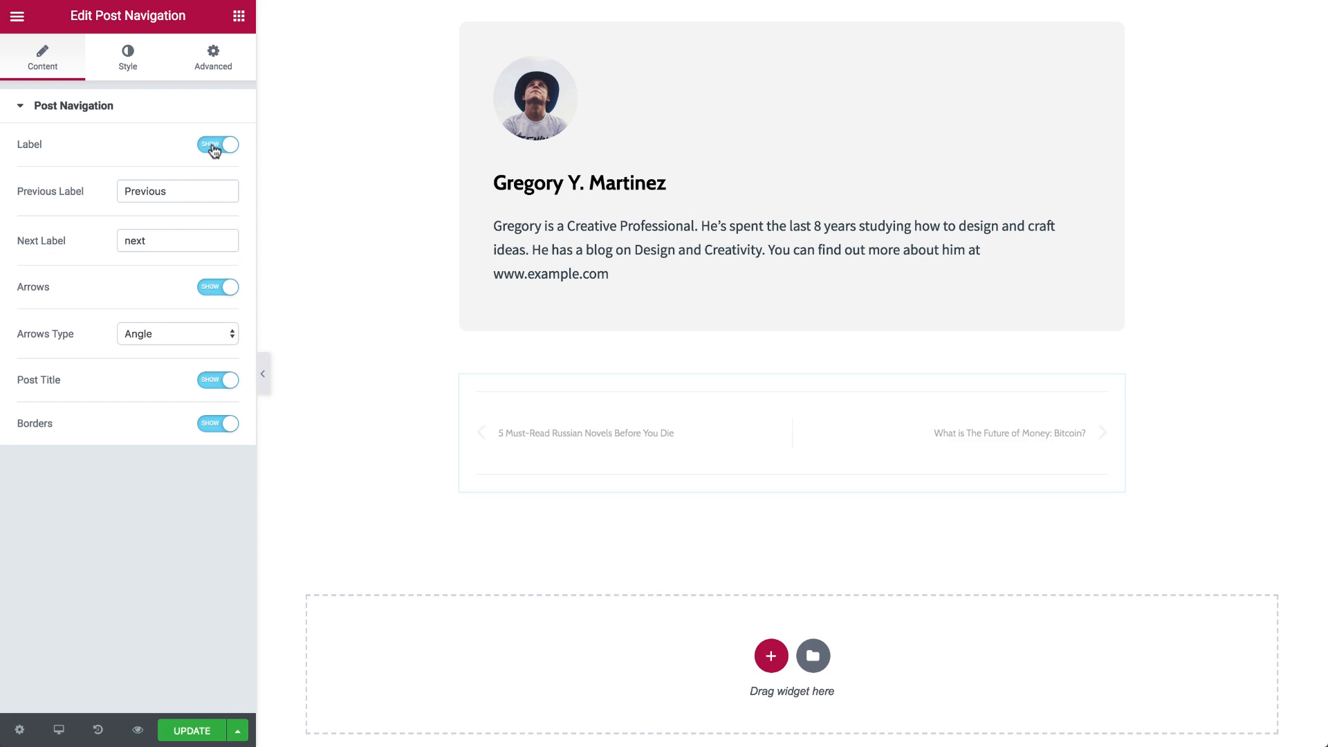
click(217, 144)
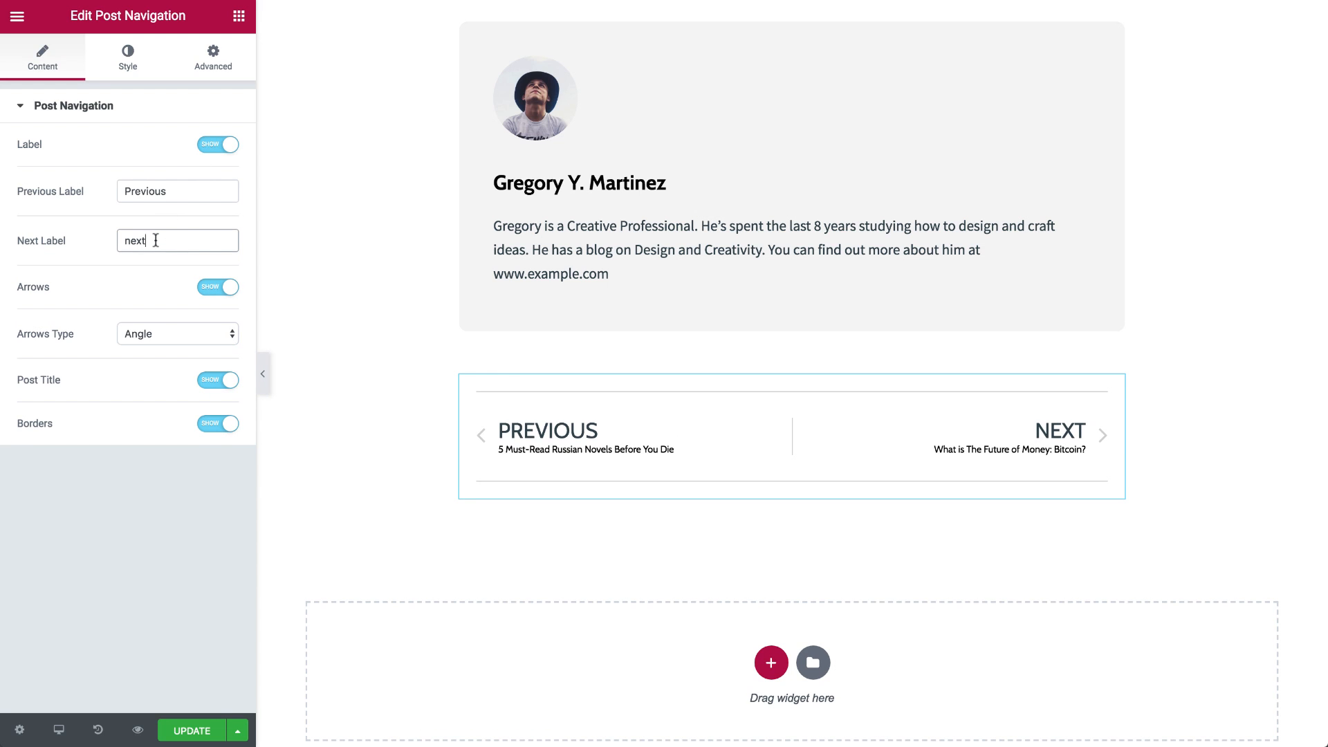
text(lates)
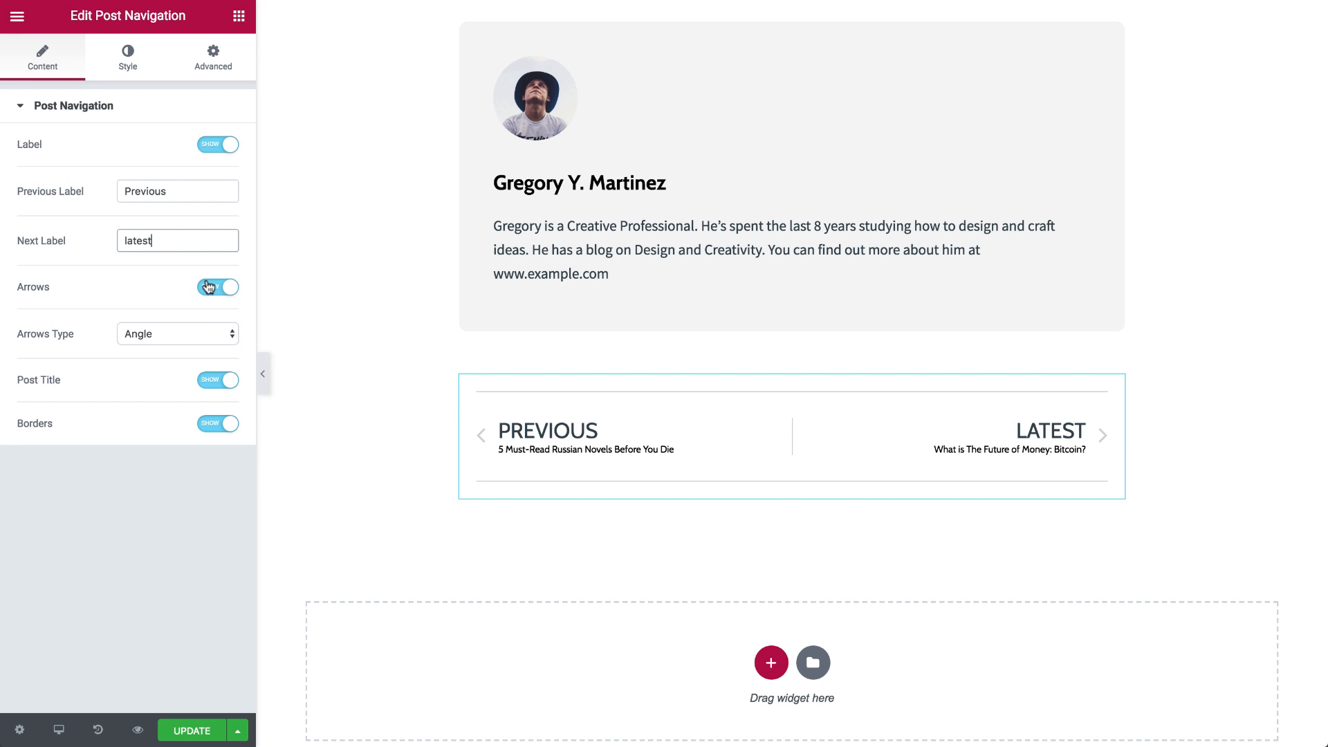
Set the arrows to the Caret style and toggle the borders off and back on.
click(178, 333)
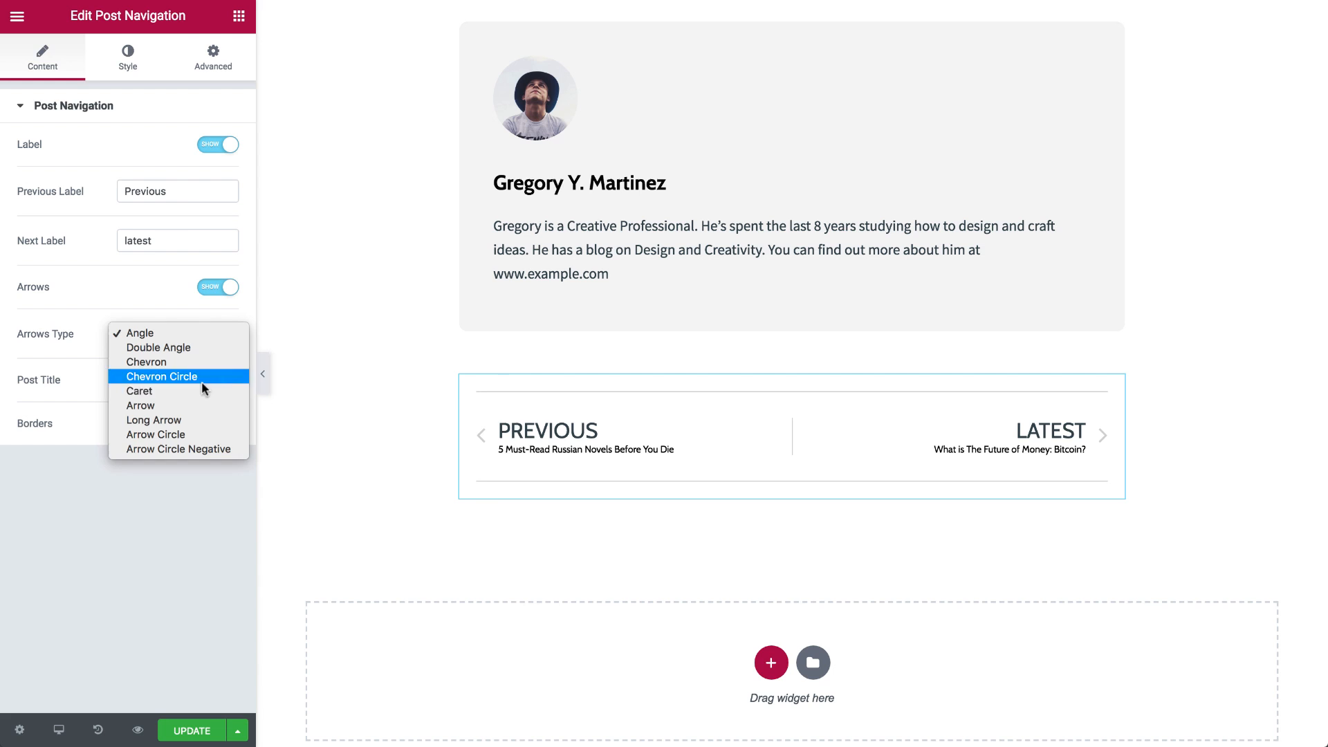
click(139, 391)
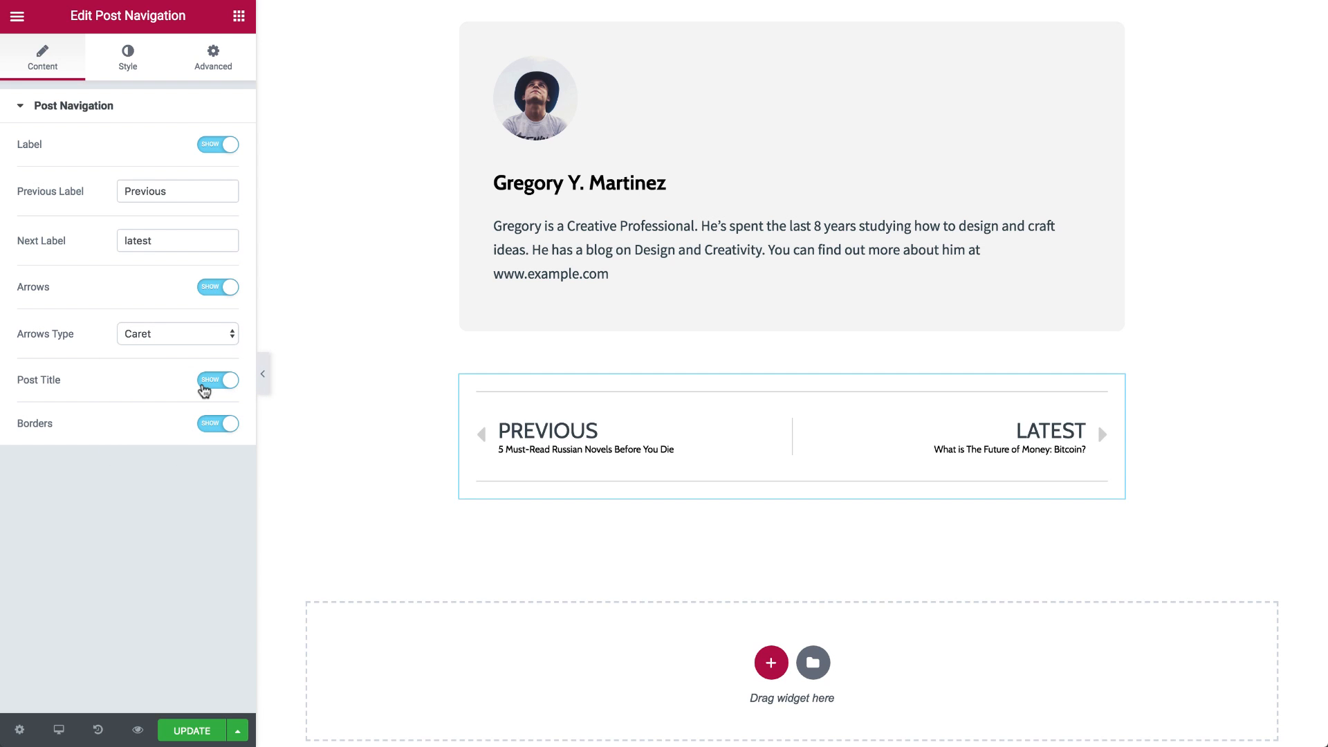
click(217, 424)
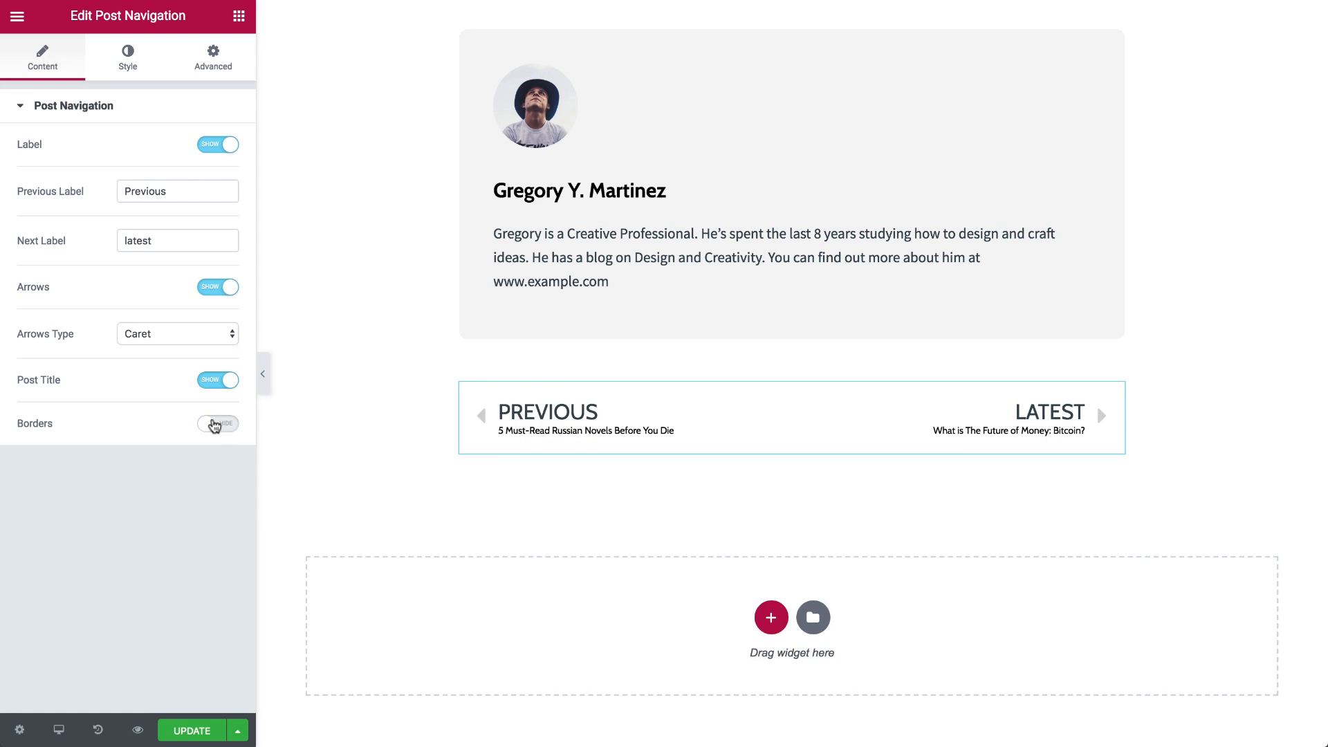
click(217, 423)
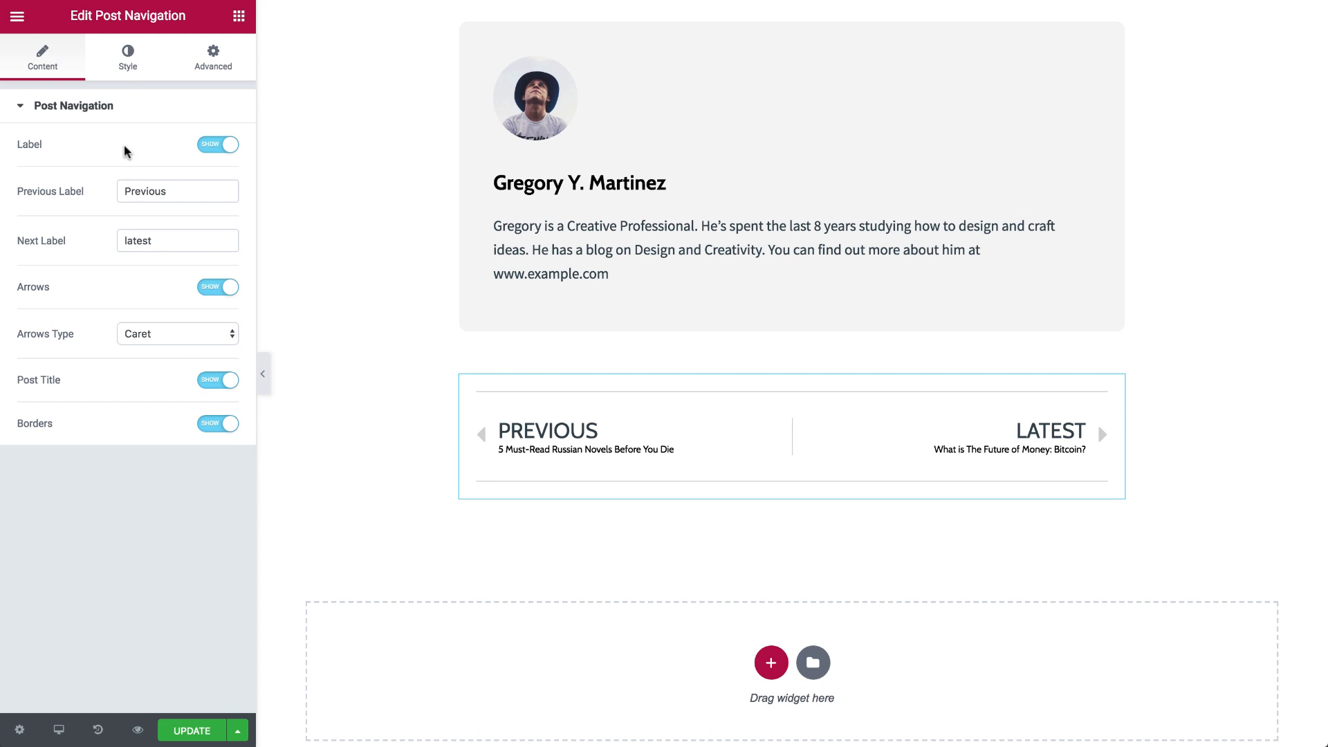
In the Style tab, color the labels dark teal normally and red on hover.
click(128, 61)
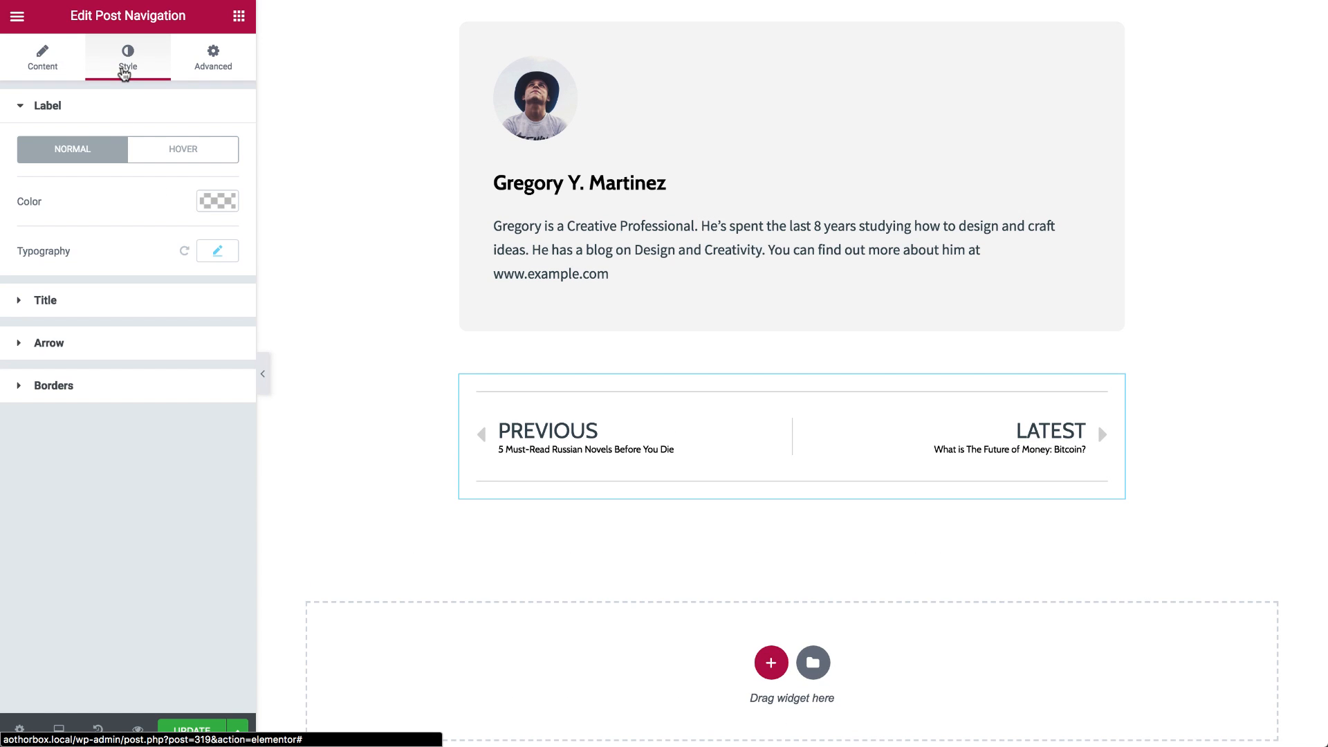
click(217, 200)
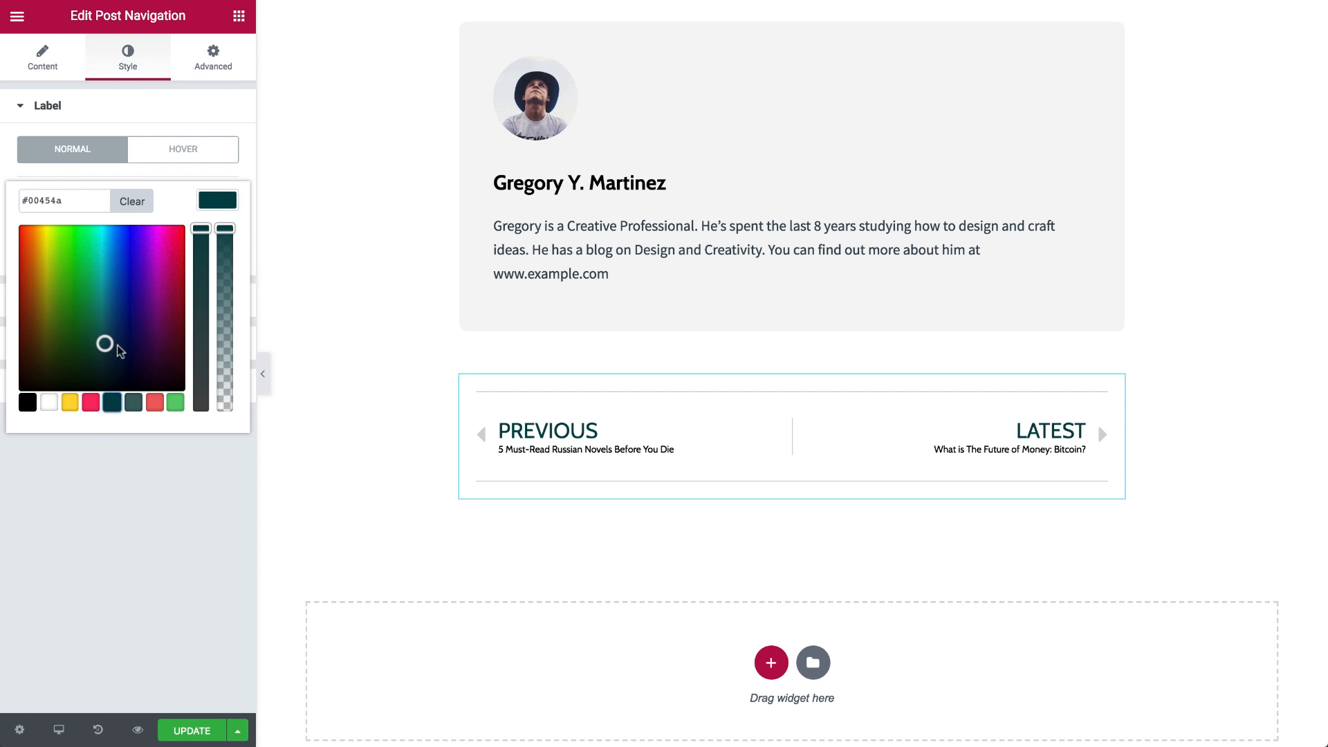
click(183, 149)
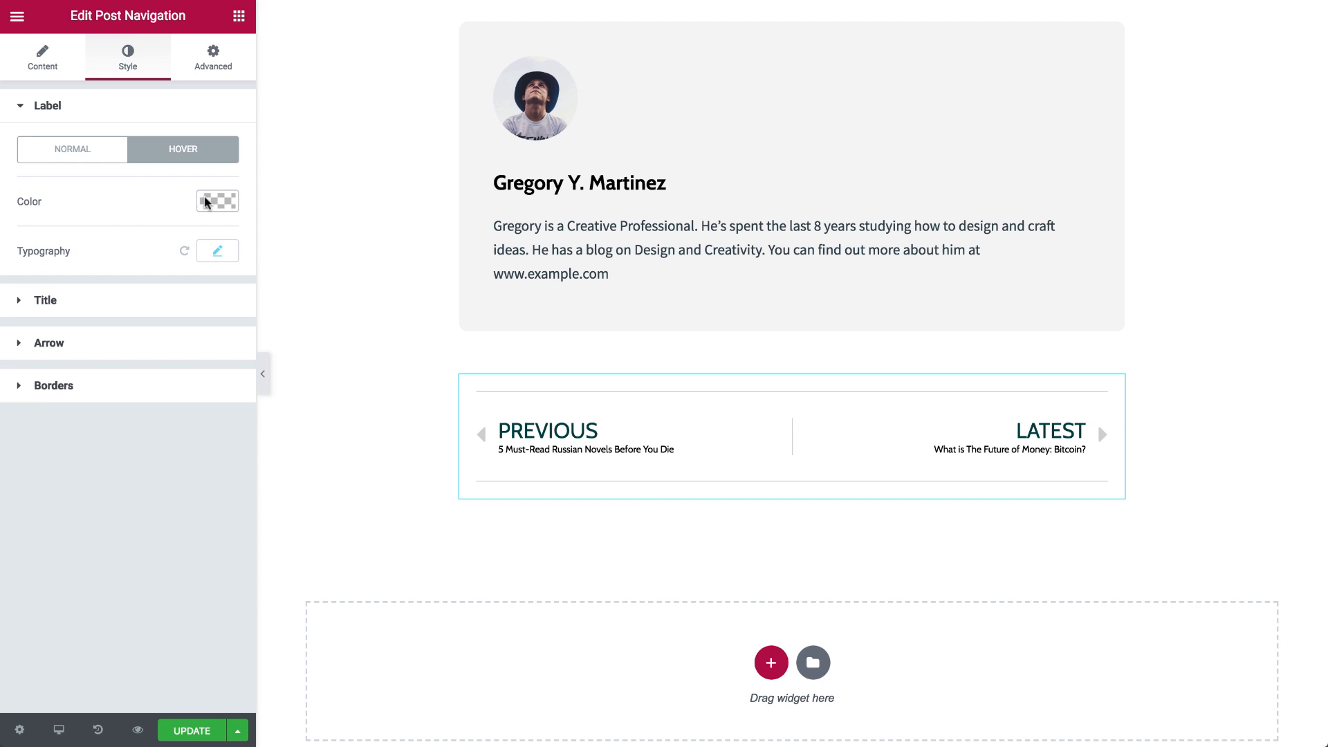
click(216, 200)
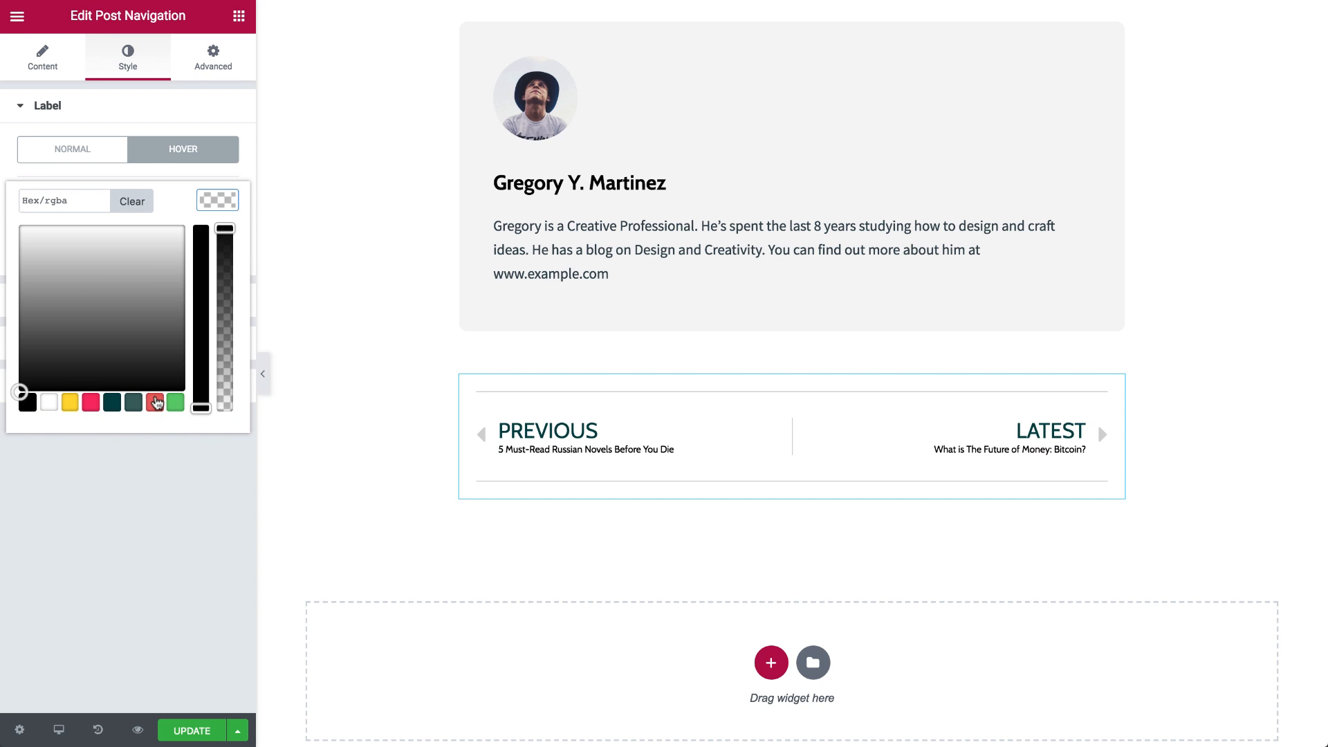
click(154, 402)
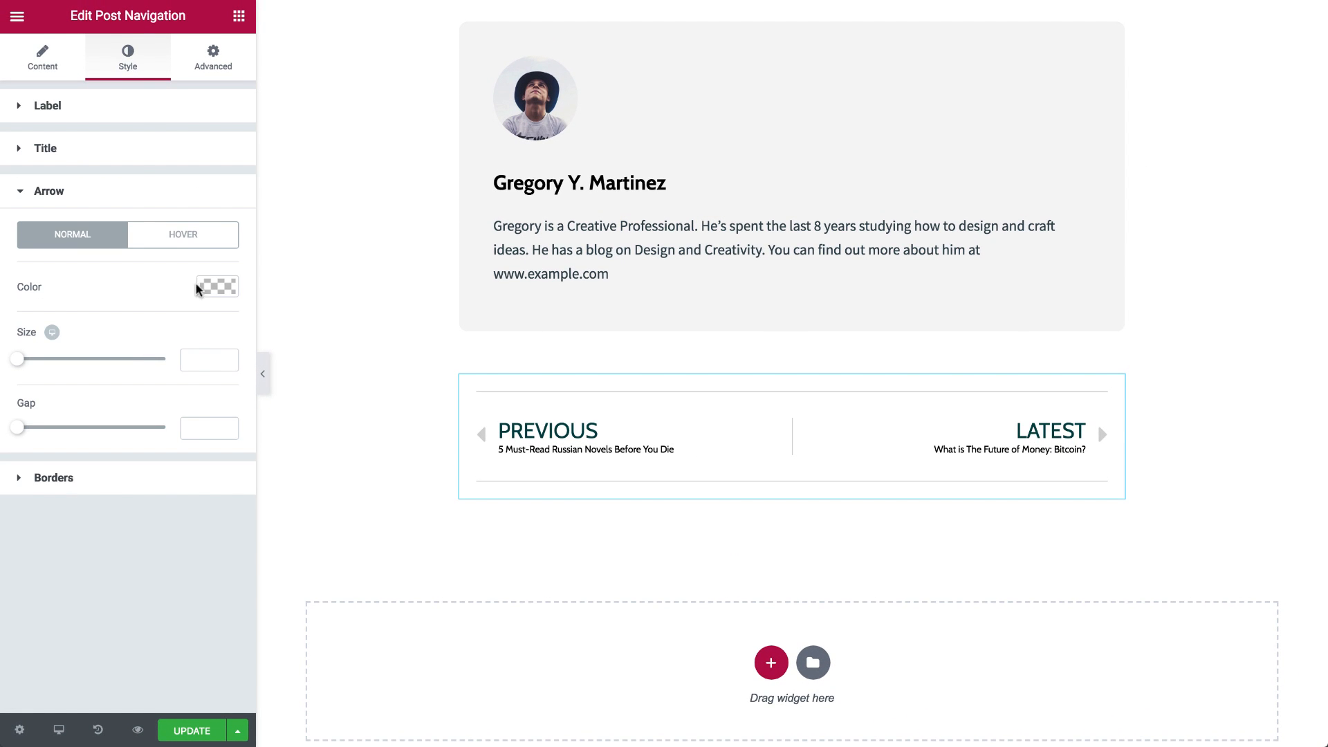
Color the arrows red normally and dark teal on hover.
click(217, 286)
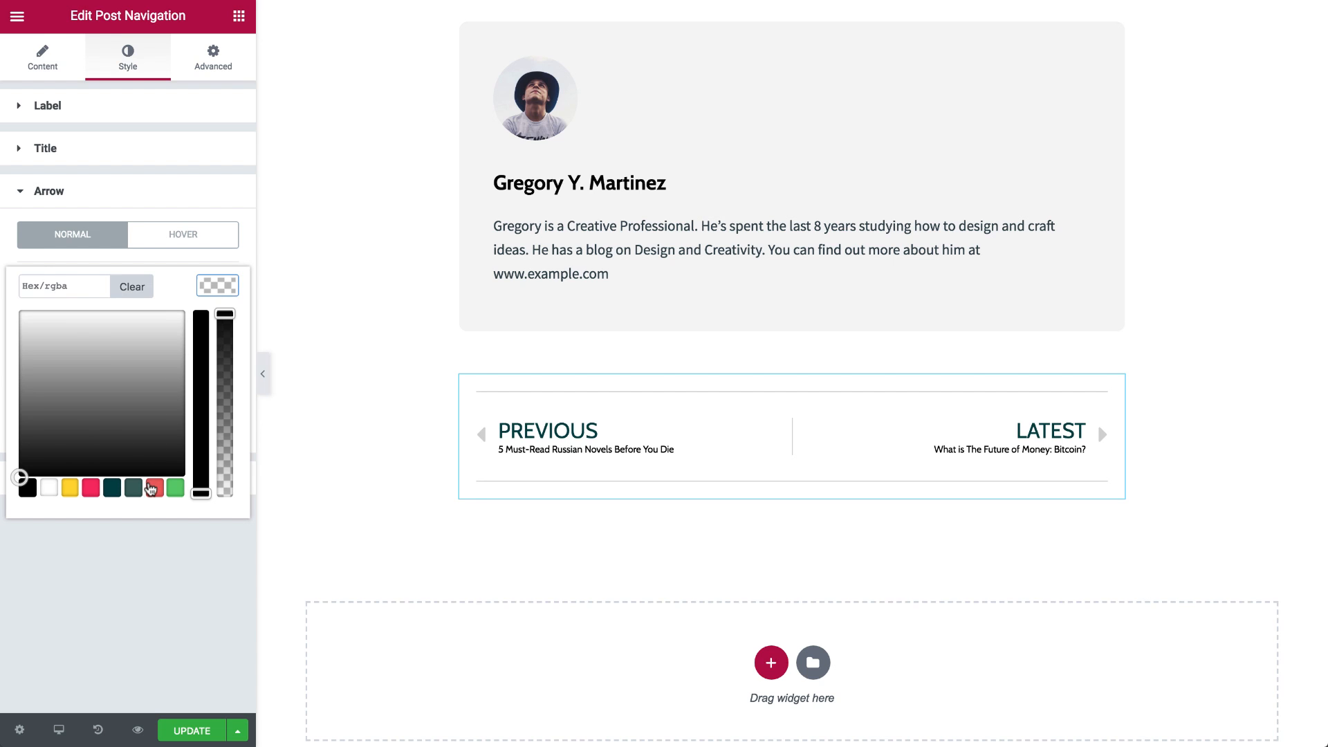
click(153, 488)
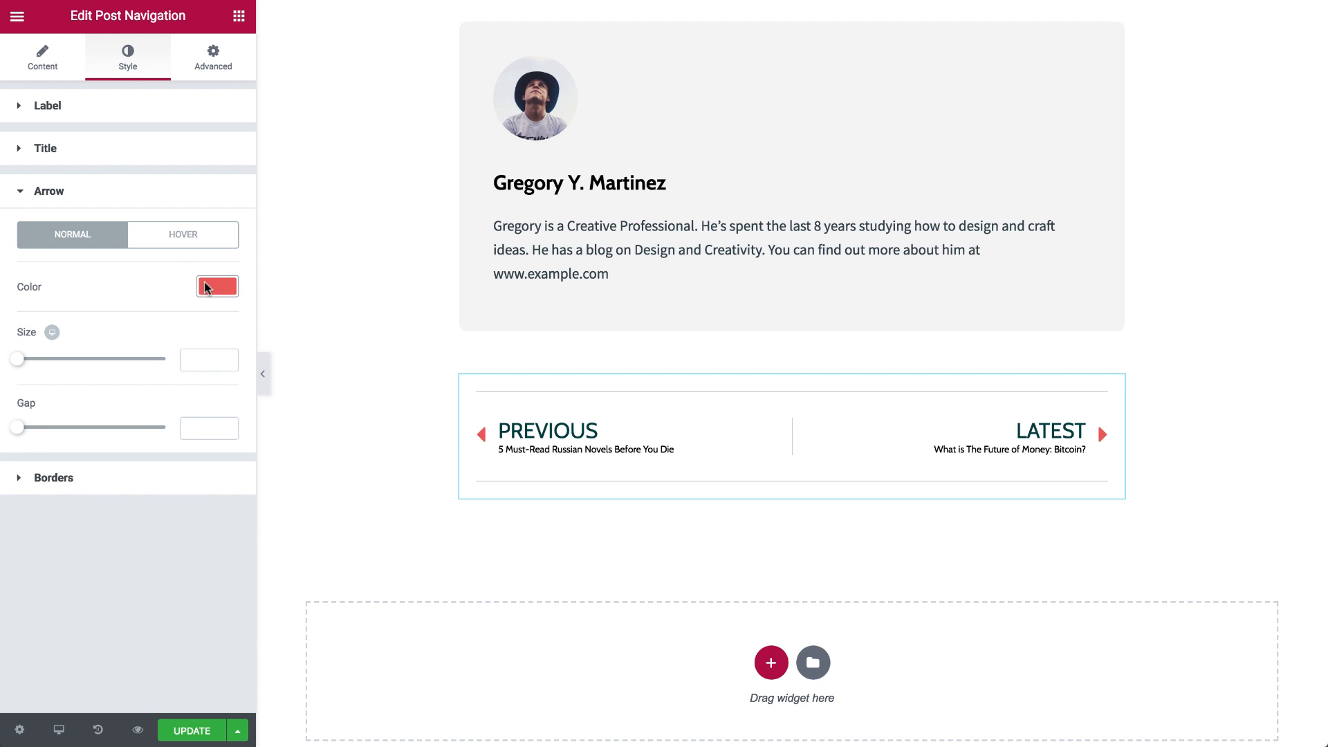
click(183, 235)
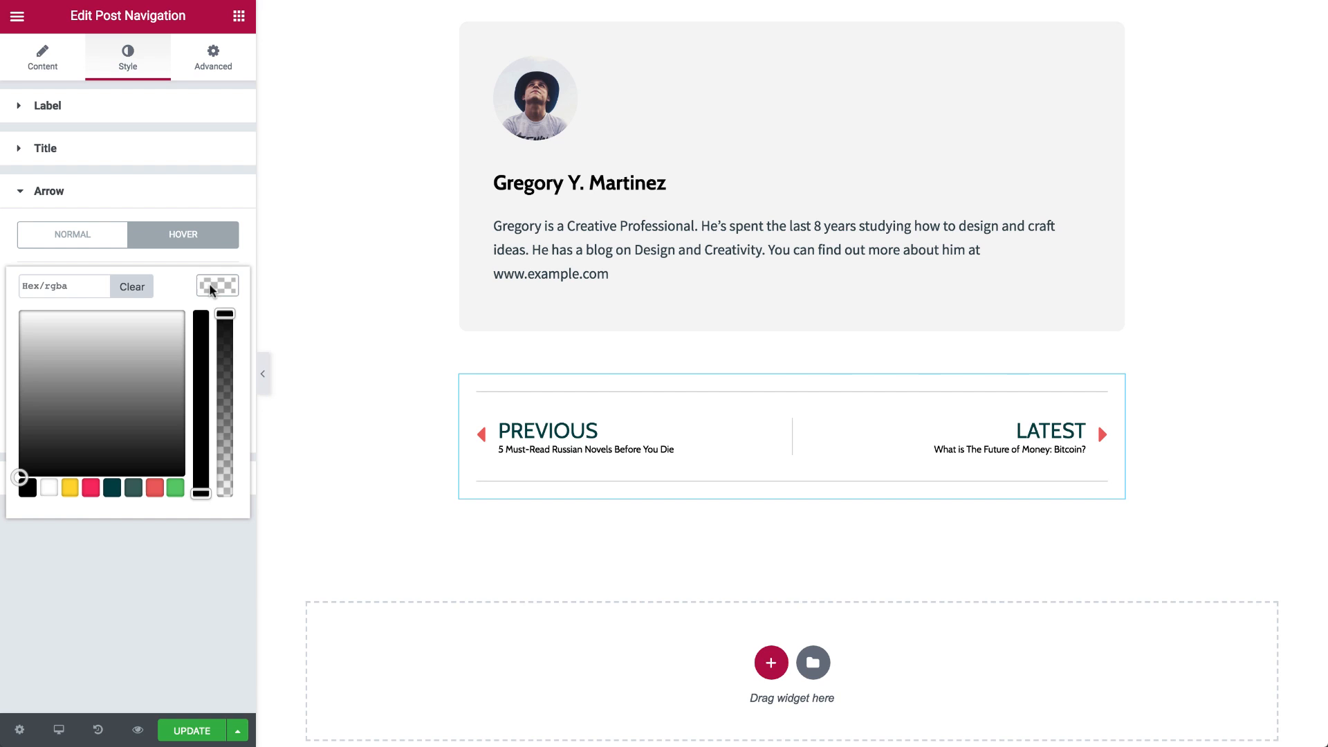
click(132, 488)
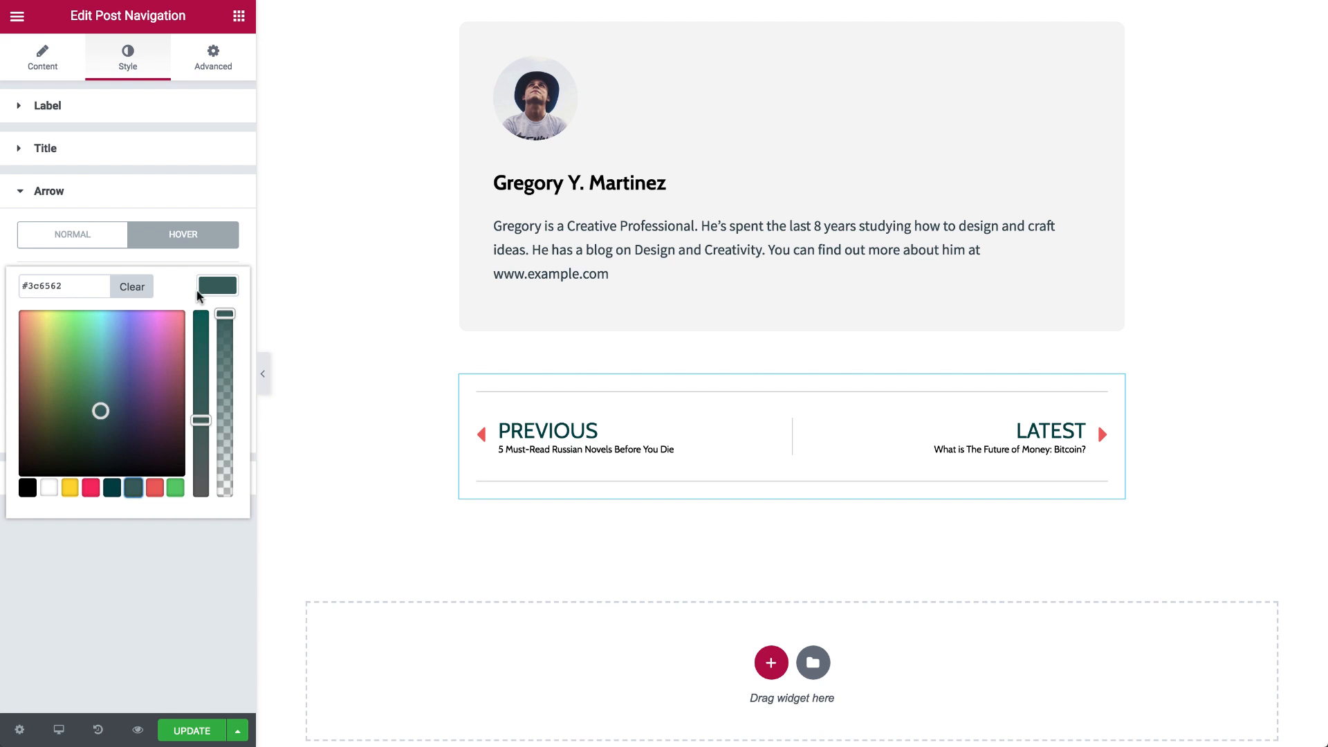
click(217, 286)
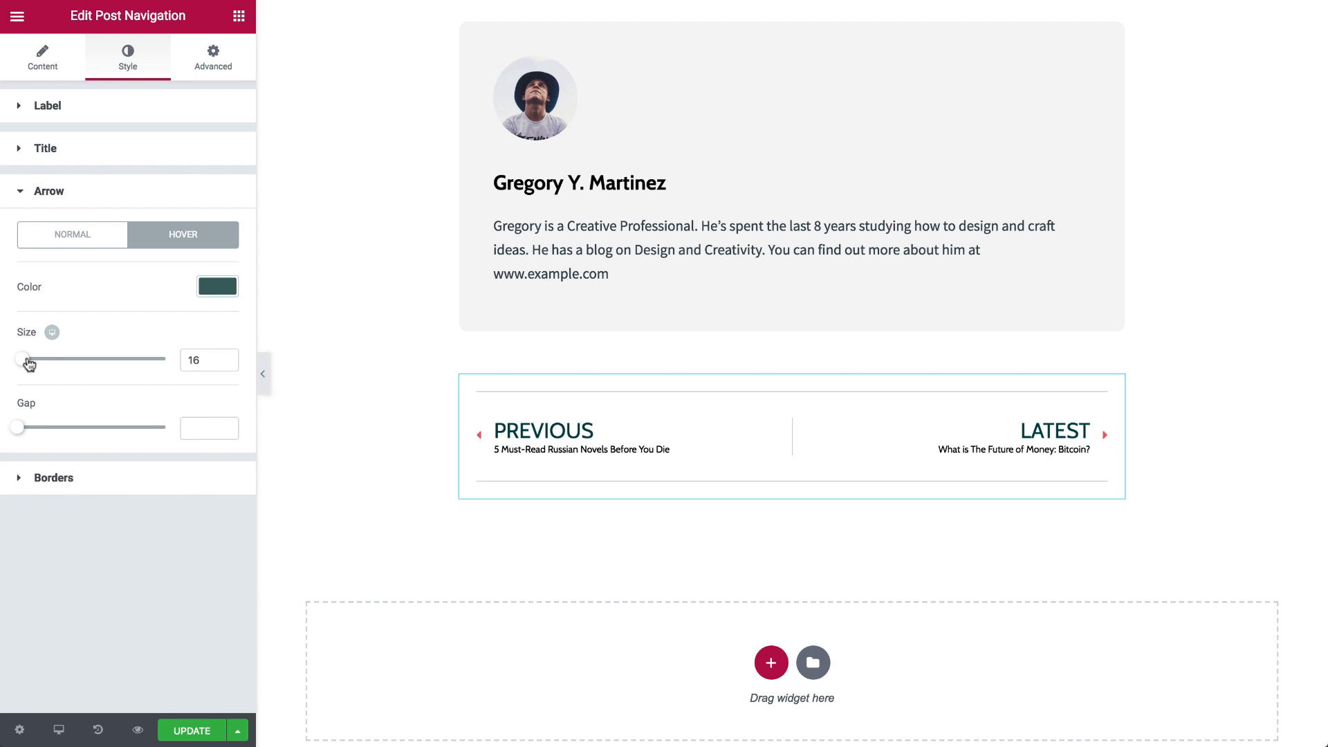
Set the arrow size to 35 and widen the arrow-label gap to about 21.
drag(24, 359, 46, 359)
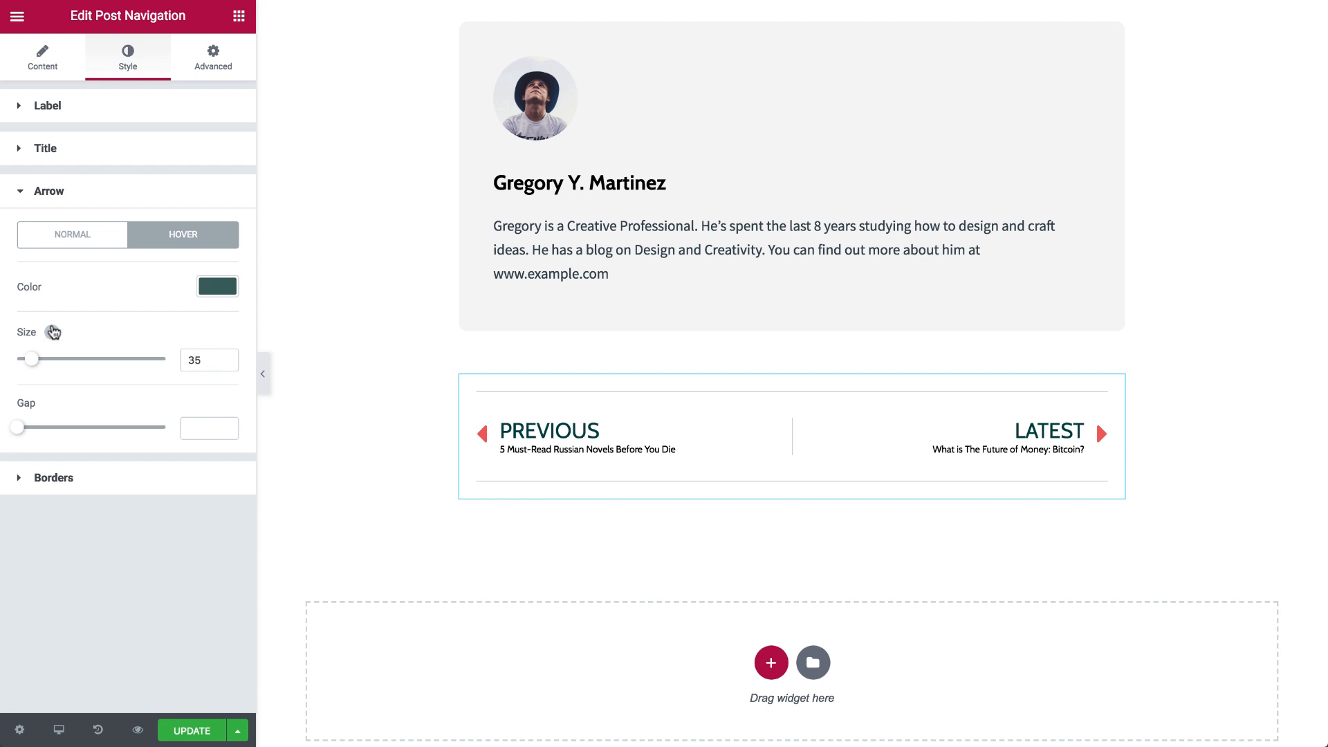
click(59, 730)
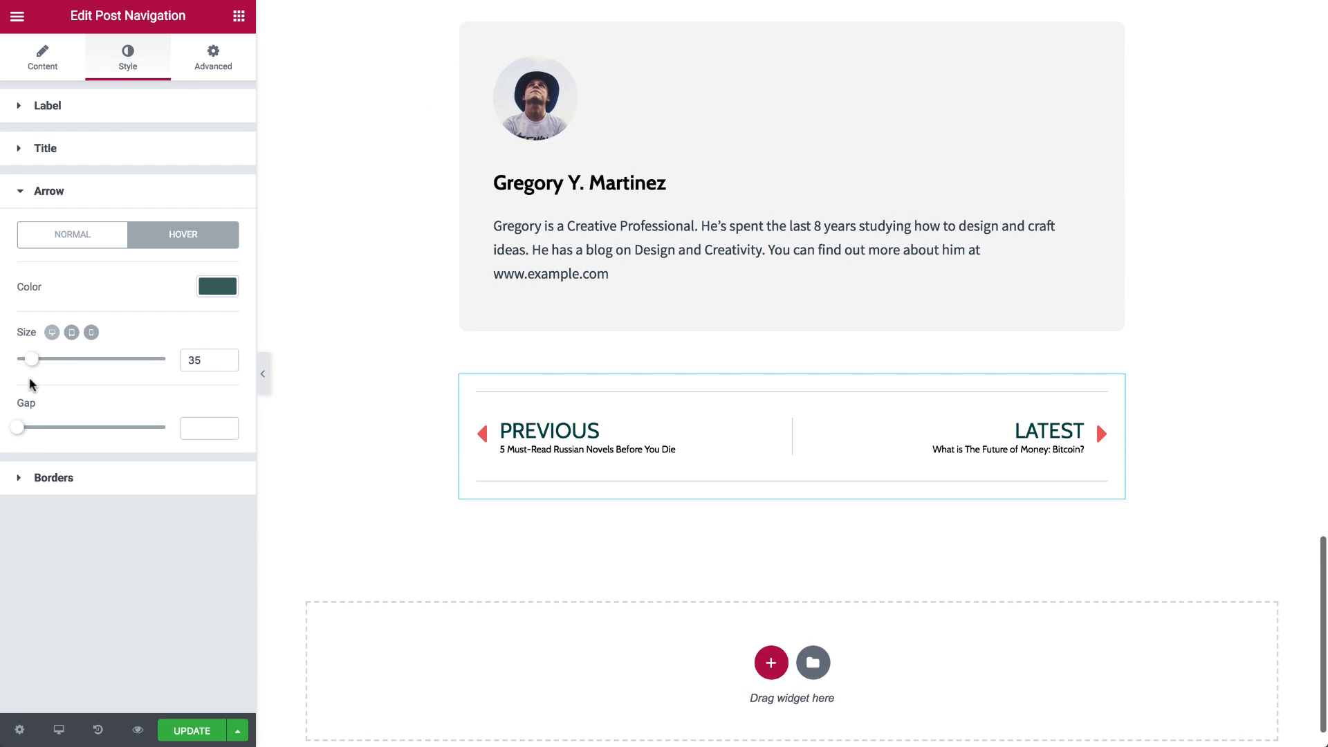
drag(16, 427, 47, 427)
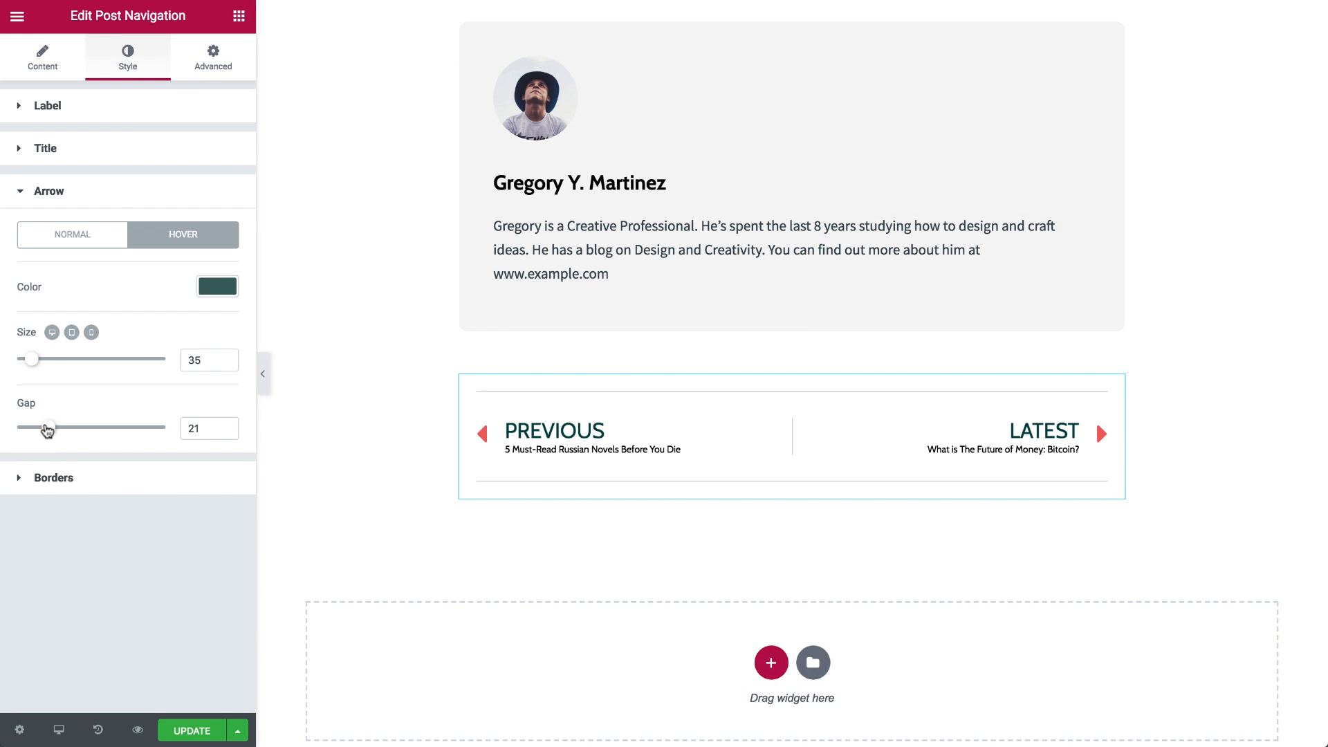
drag(49, 426, 46, 427)
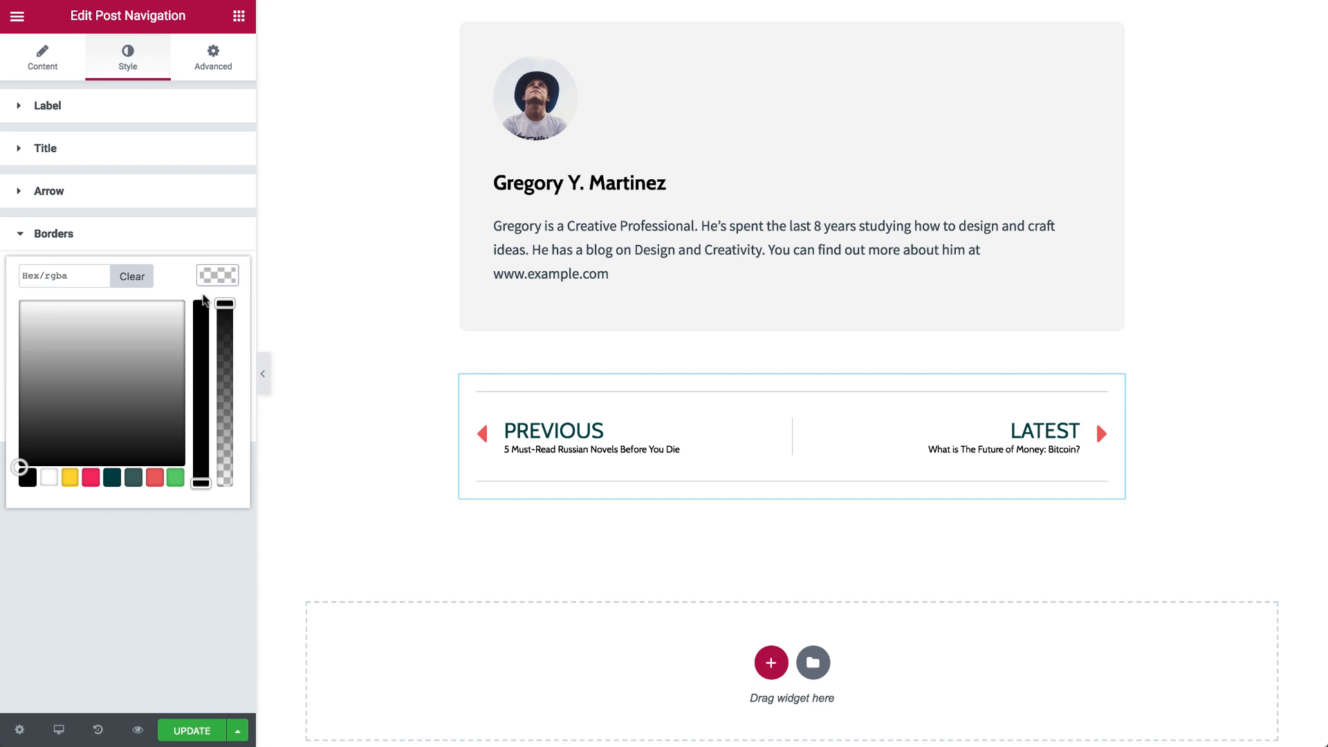
Set the navigation border color to the red swatch #ed6363.
click(154, 477)
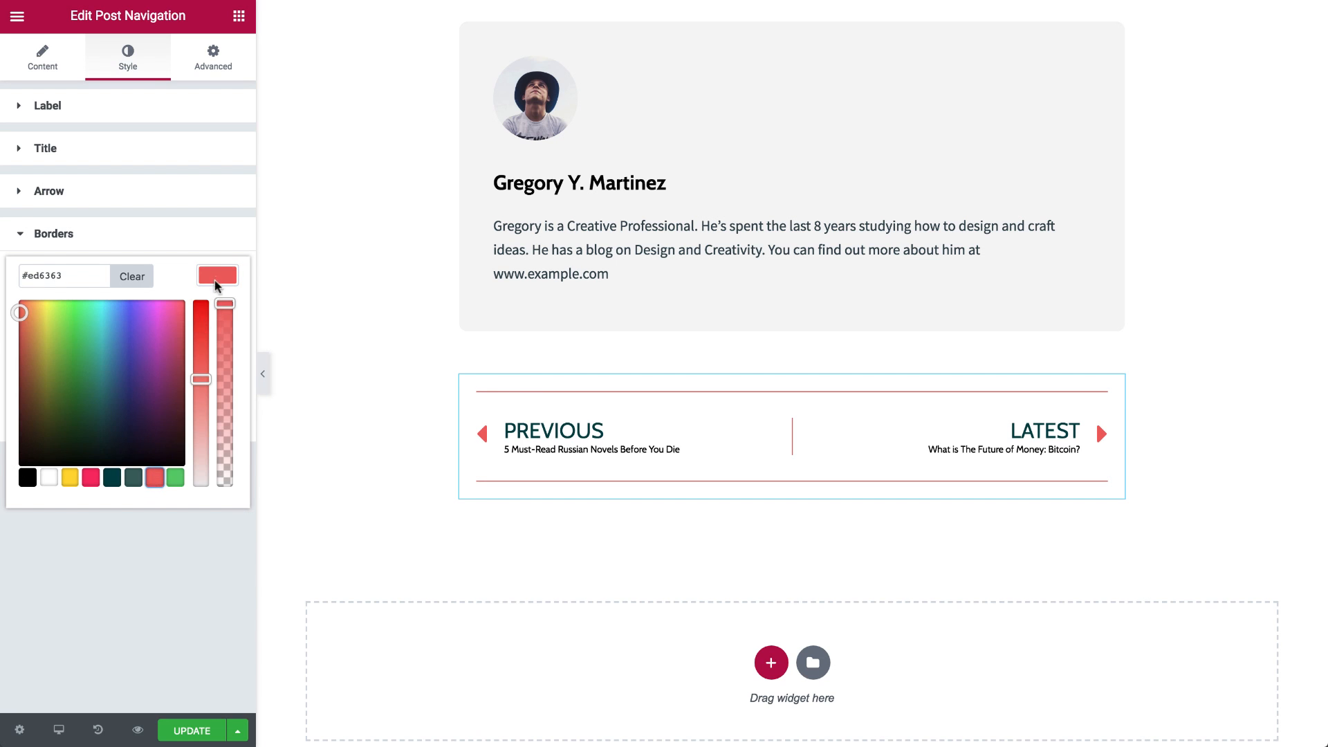
click(217, 276)
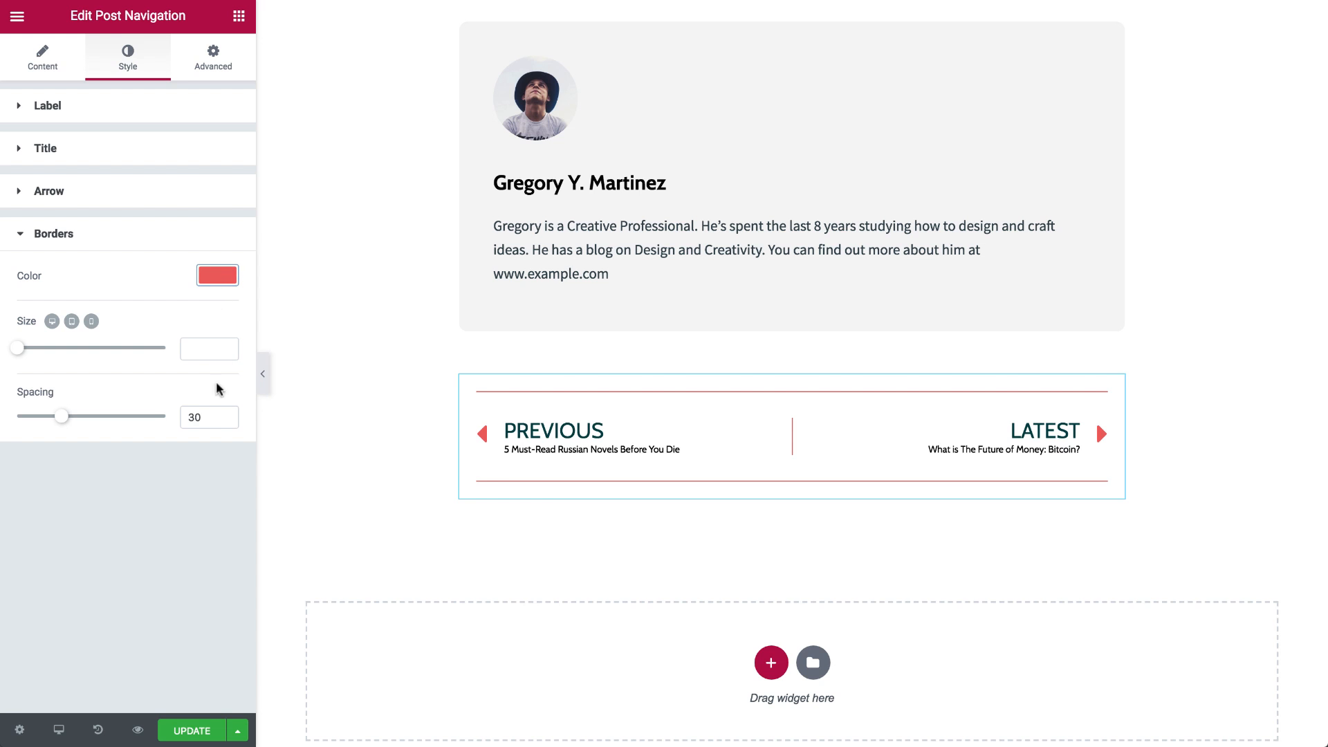